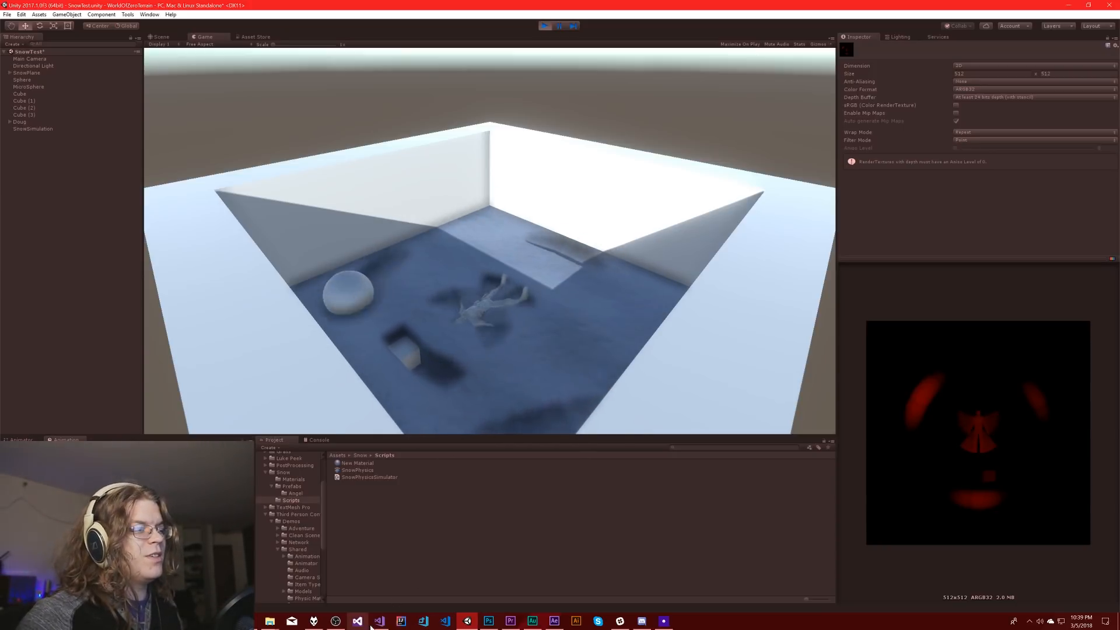
- Switch from Unity to Visual Studio to view the SnowPhysics compute shader
left_click(376, 620)
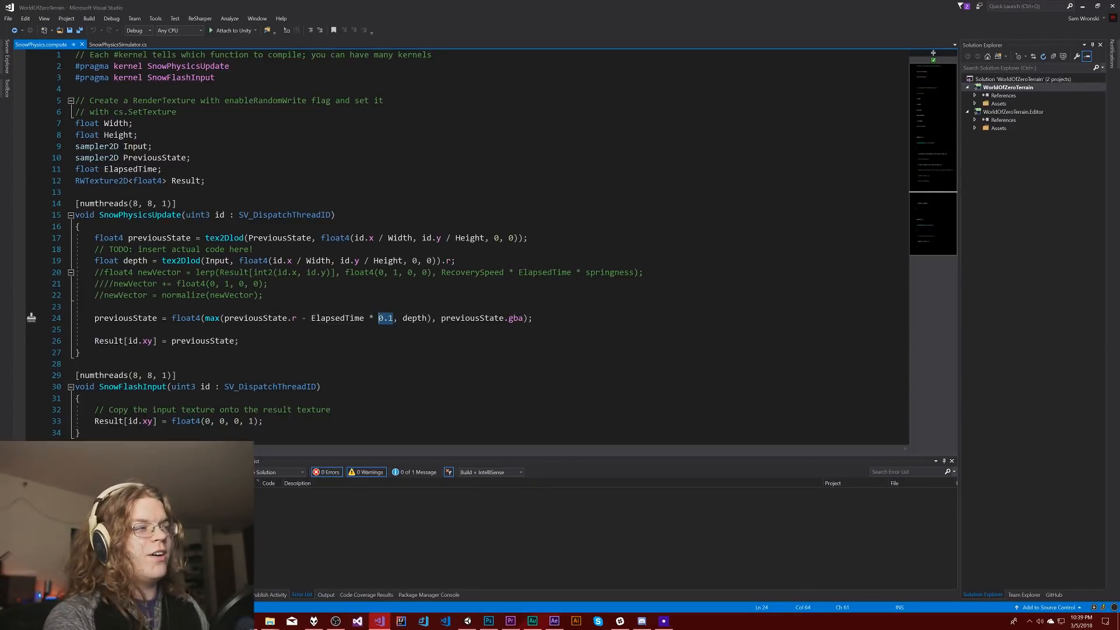
- Declare 'float RecoveryTime' in the compute shader and use it in place of 0.1
type("RecoveryTime")
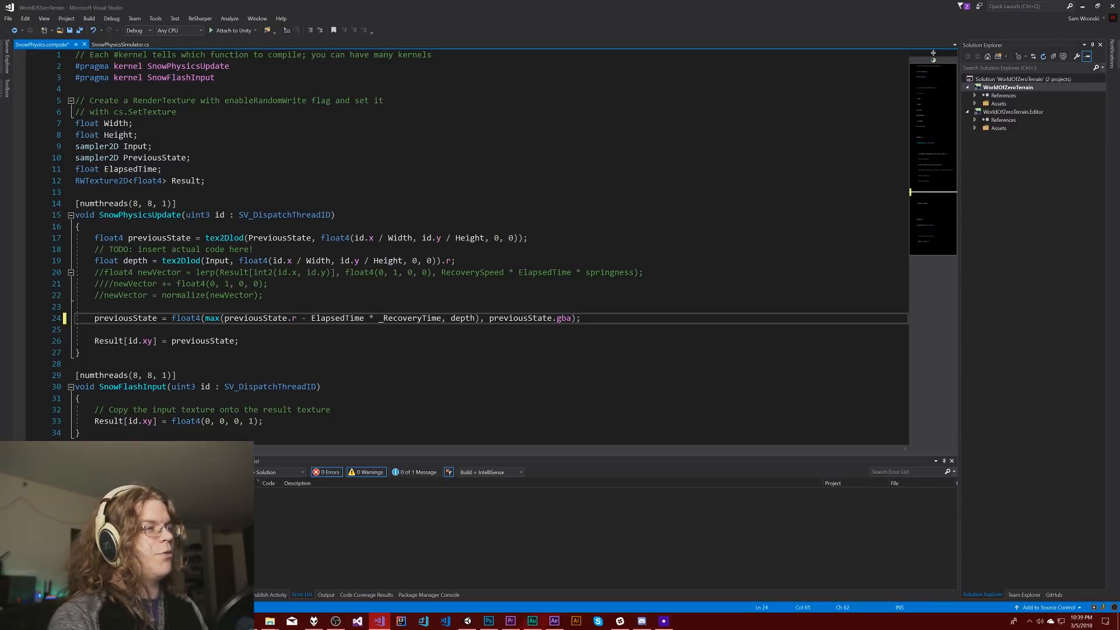
double_click(410, 317)
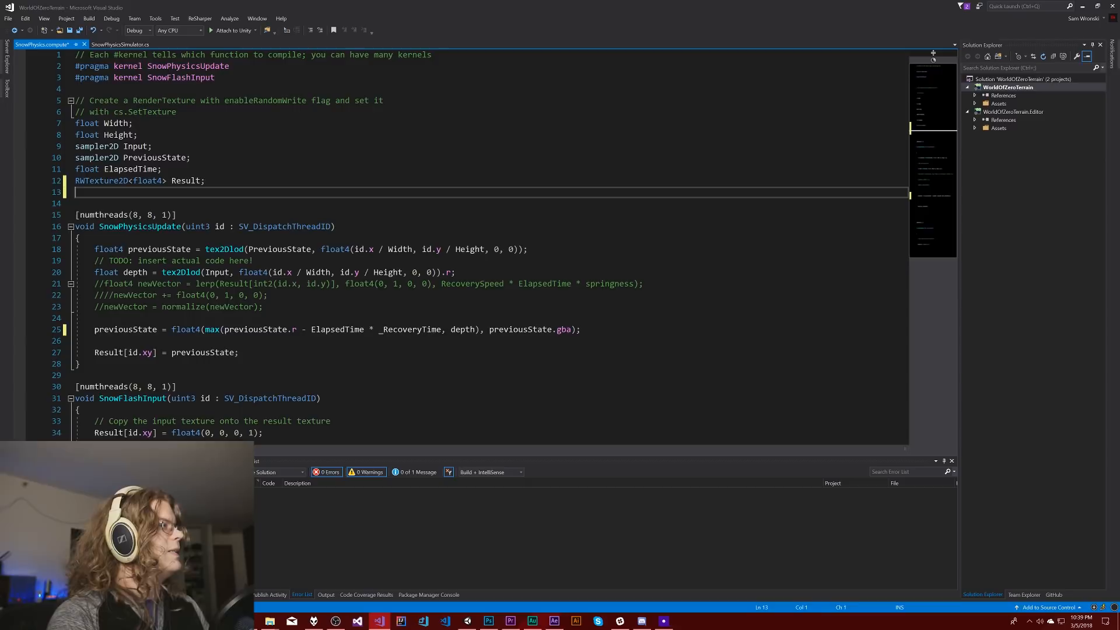
type("float _RecoveryTime")
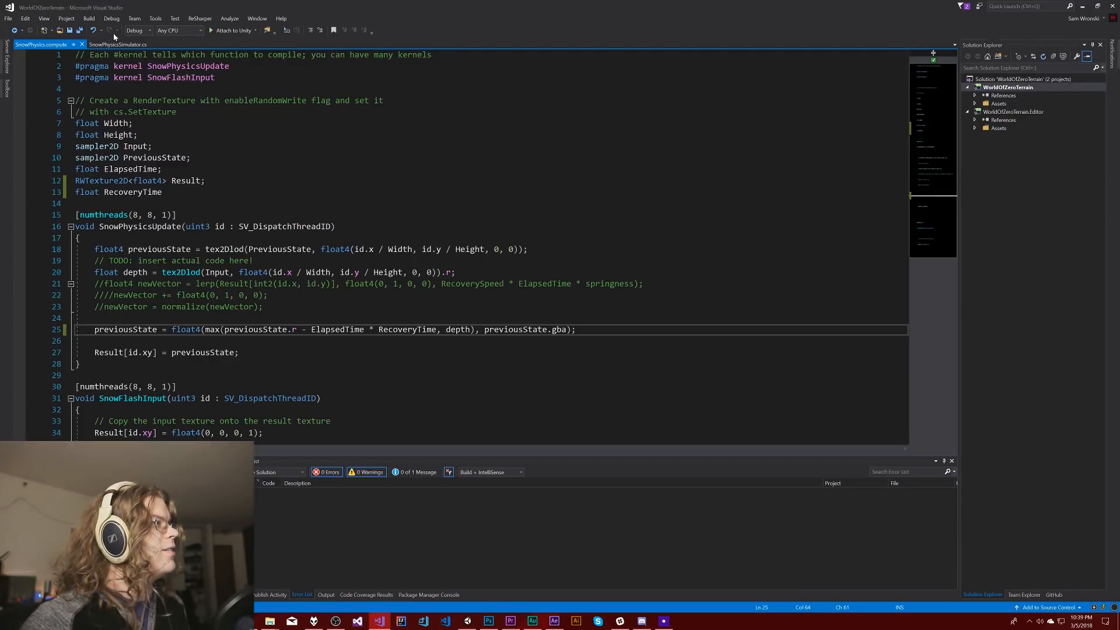
left_click(123, 44)
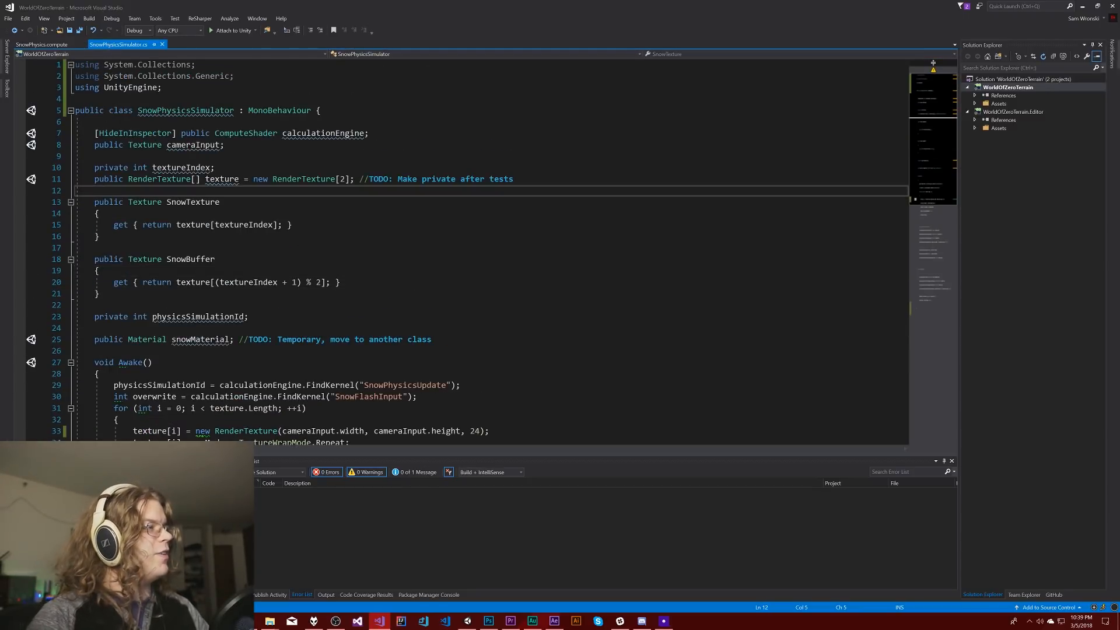
- Add a 'public float recoveryTime;' field to the SnowPhysicsSimulator script
type("part")
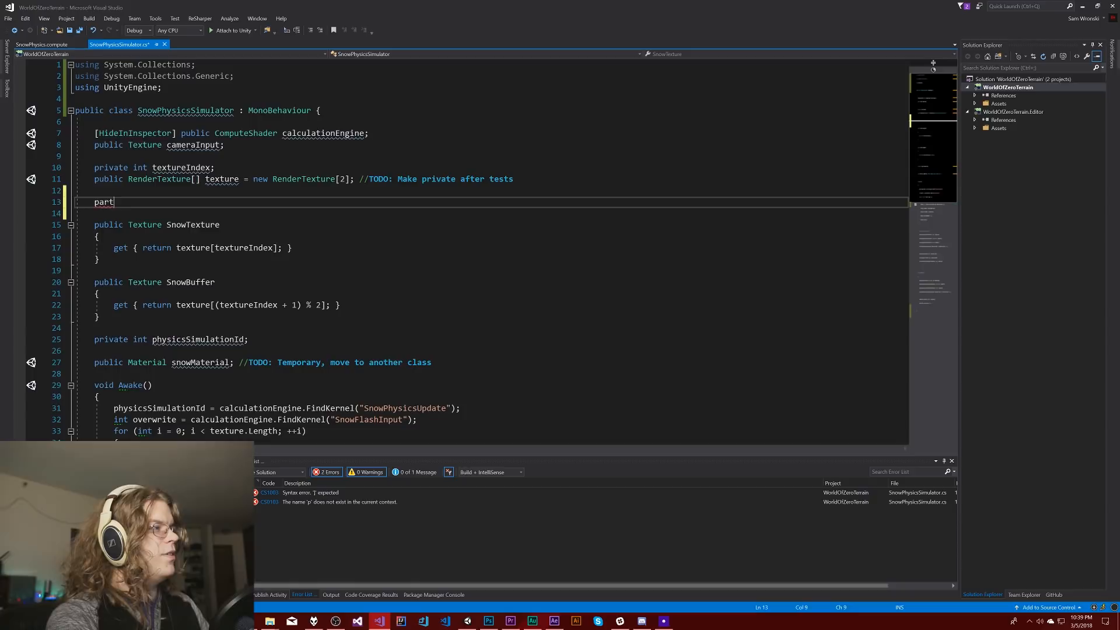
type("public float")
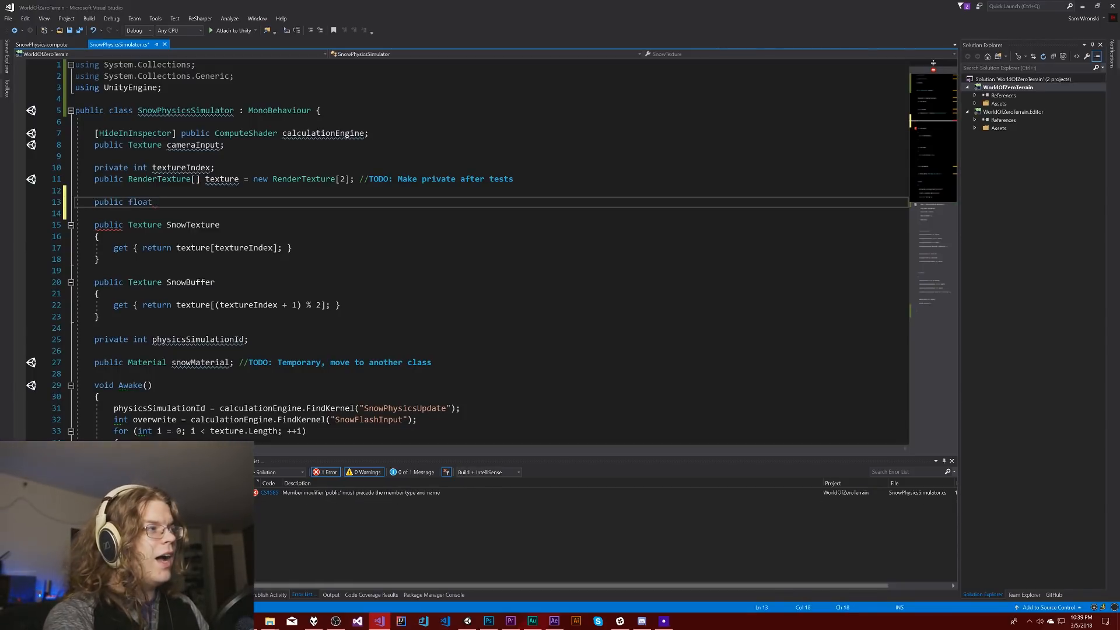
type("recovery")
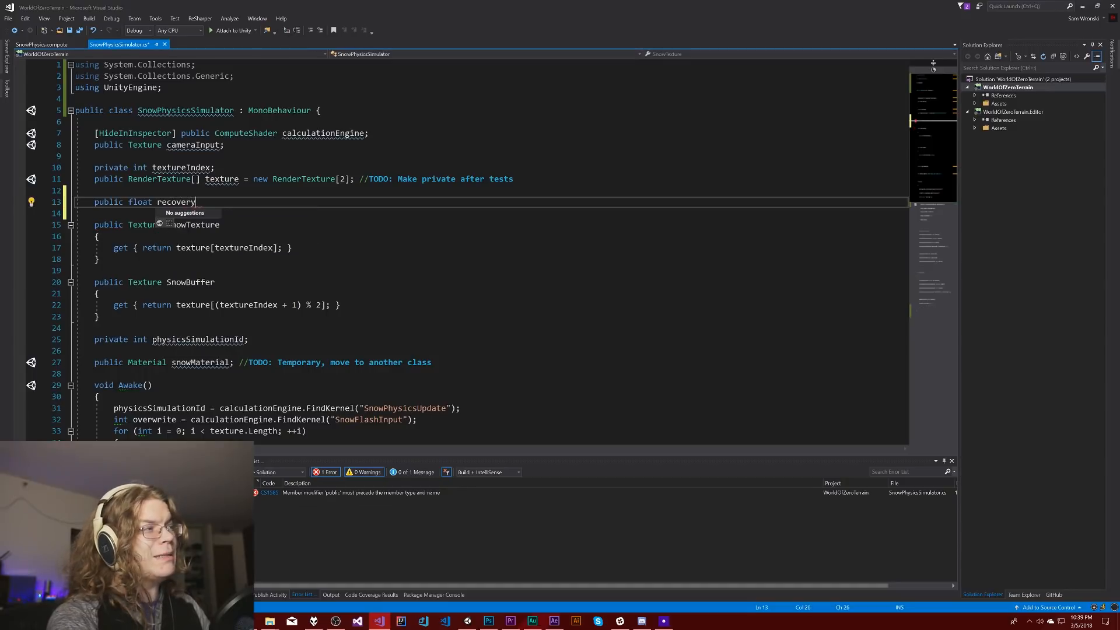
type("Time;")
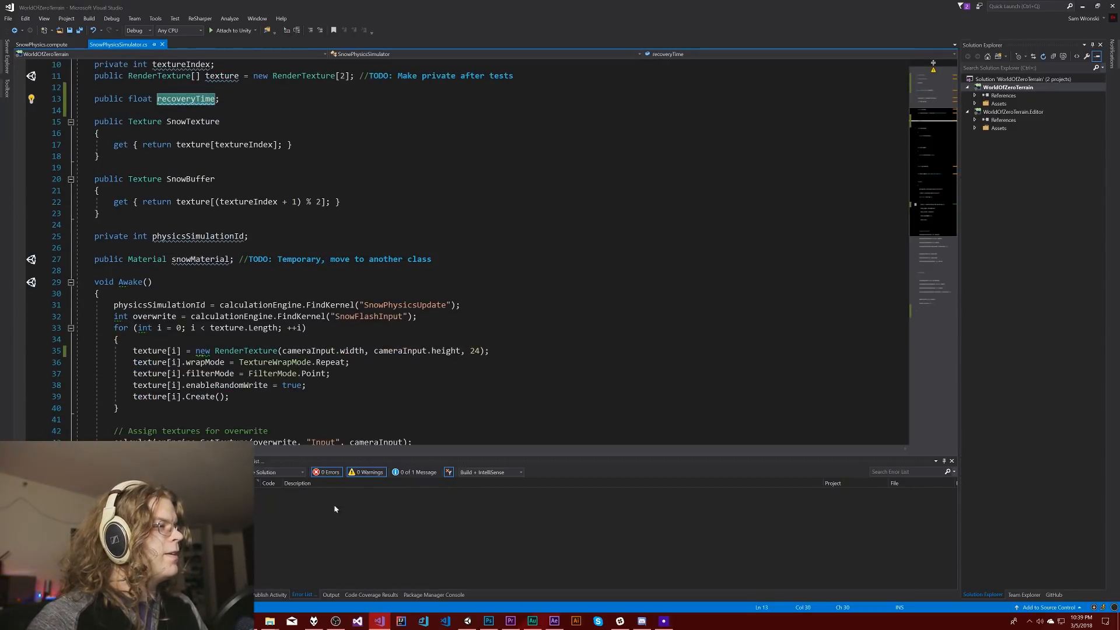
- In FixedUpdate, pass recoveryTime to the shader via calculationEngine.SetFloat("RecoveryTime", recoveryTime)
scroll("down", 3)
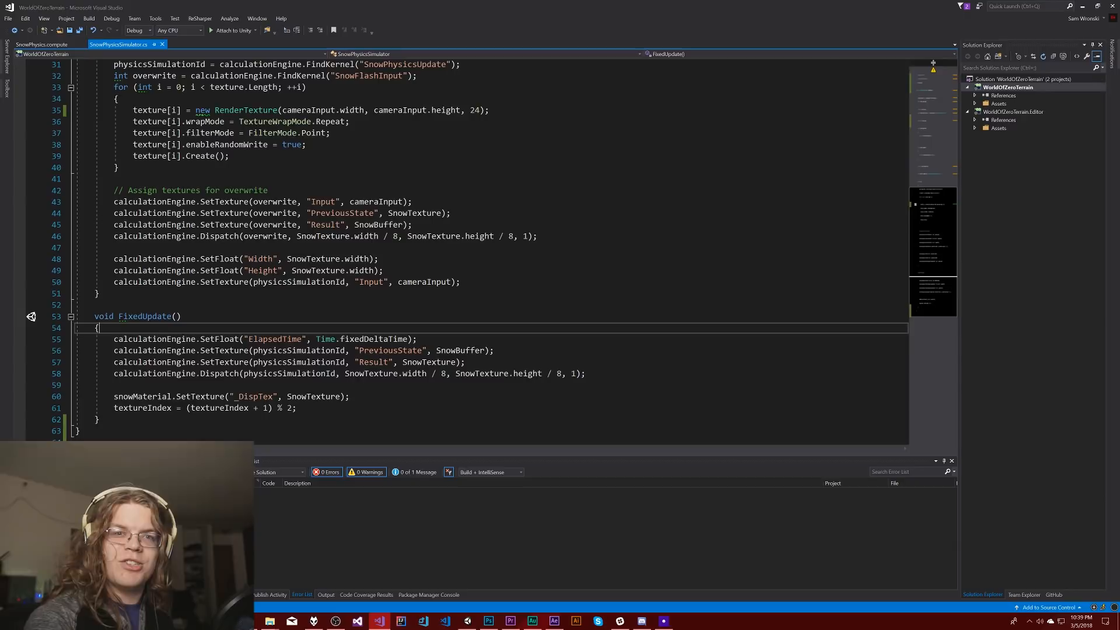
key("Enter")
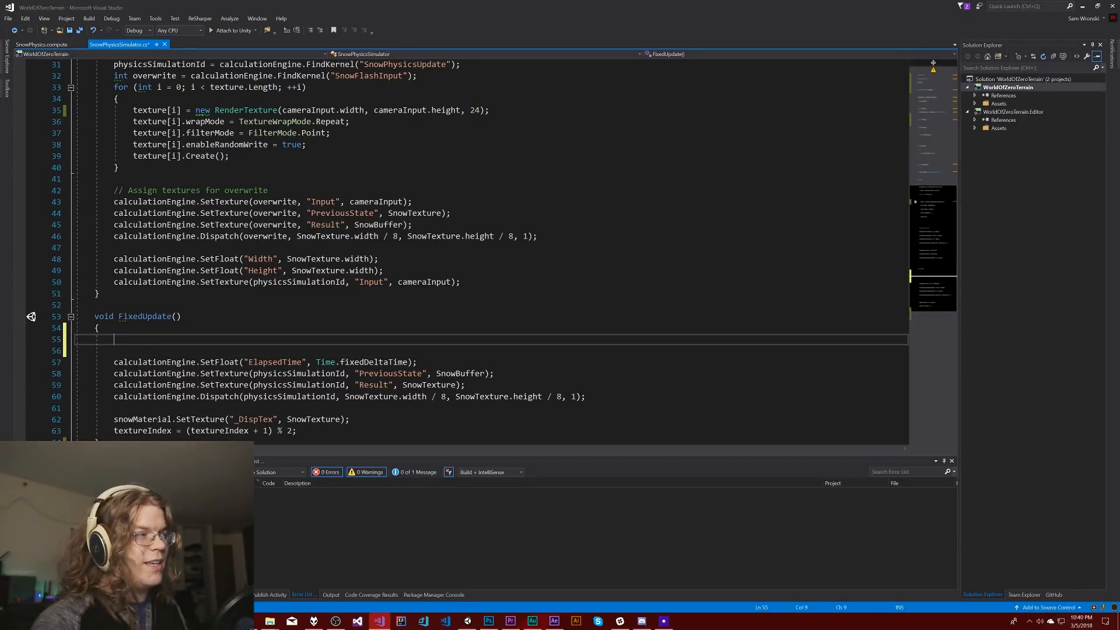
type("calc")
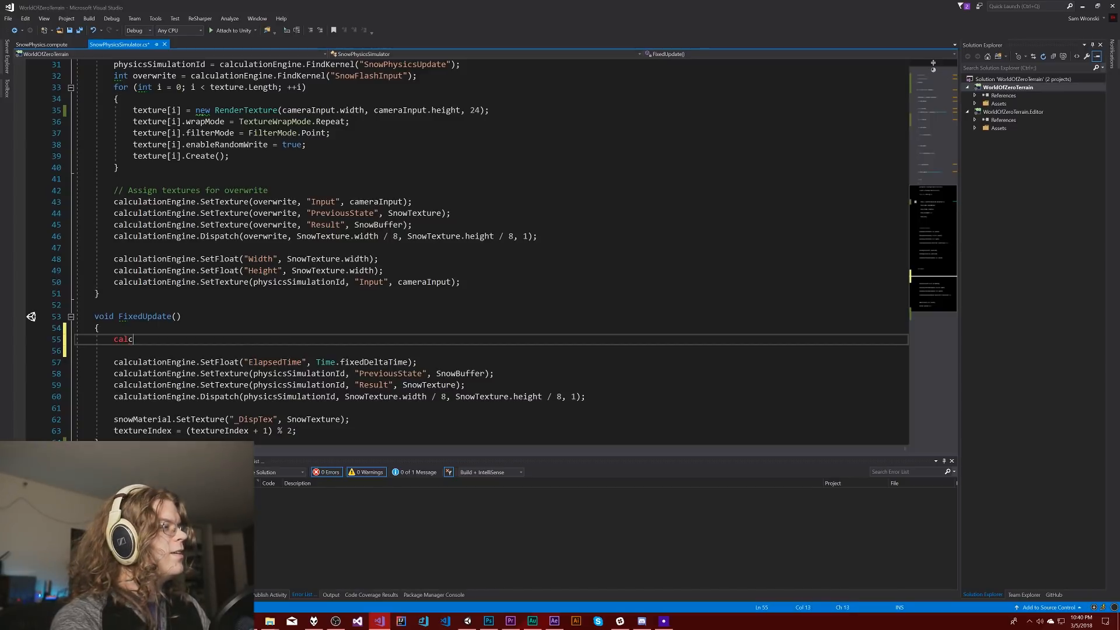
type("ulationEngine.")
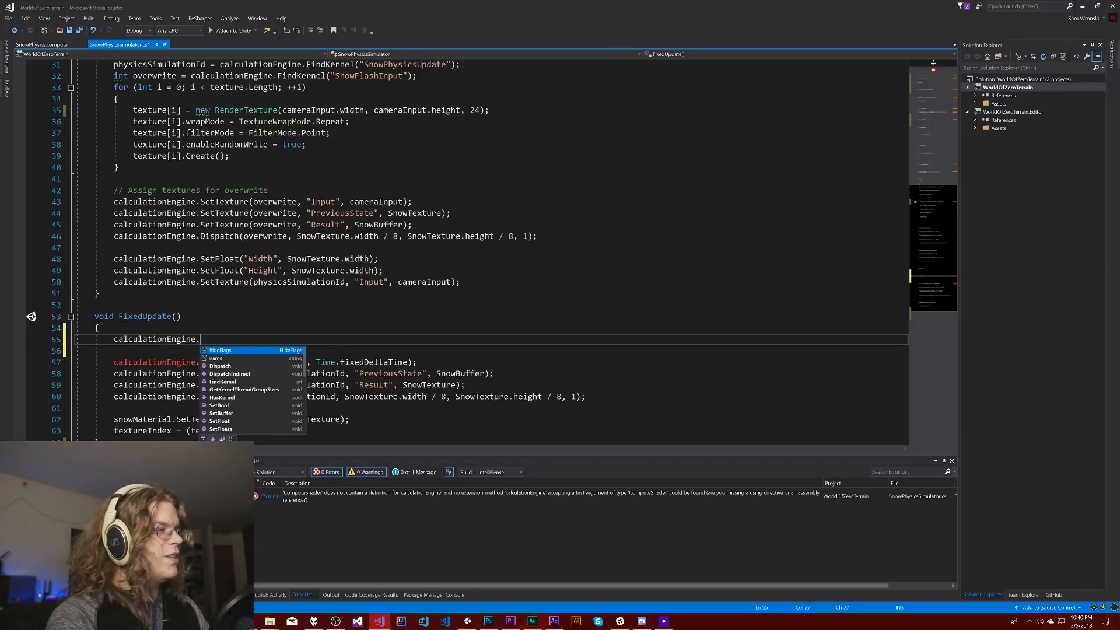
type("SetFloat(\"recoveryTime")
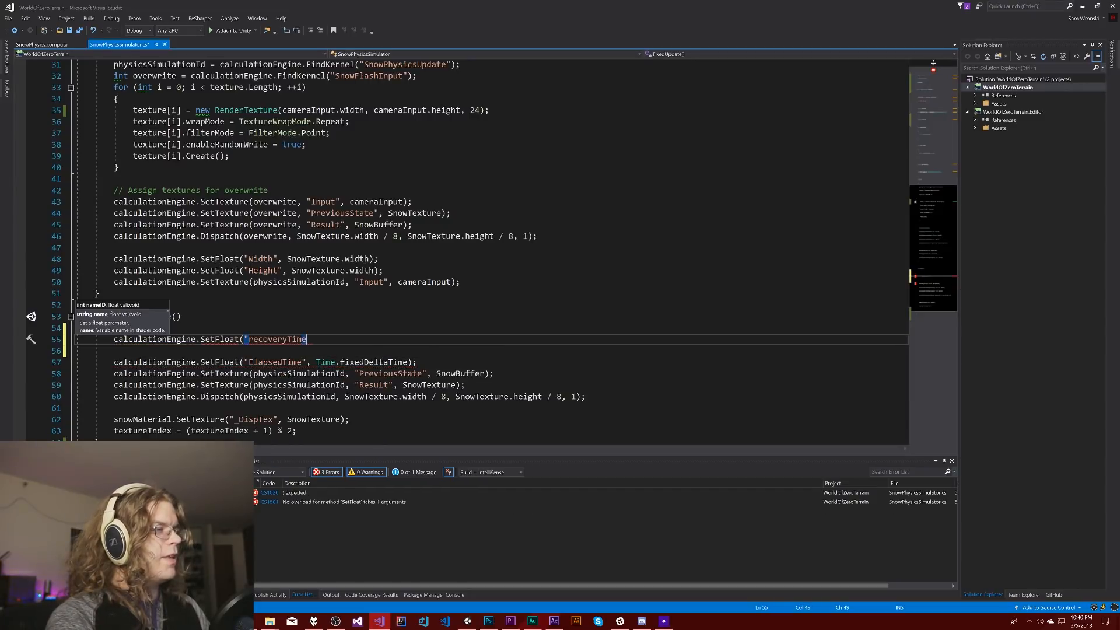
type("\", recoveryTime")
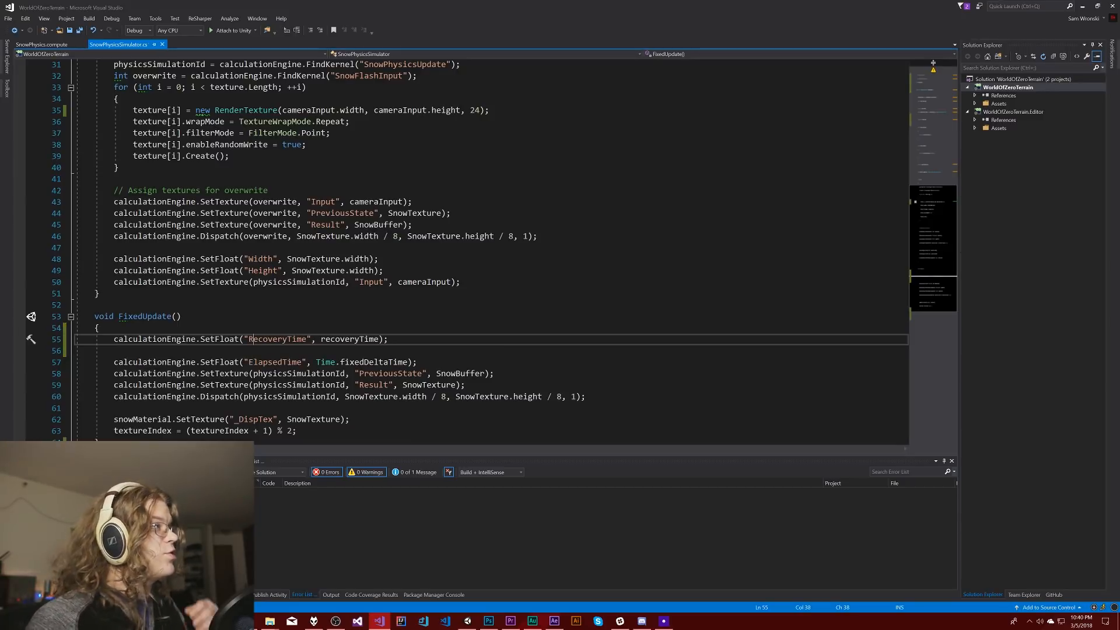
left_click(48, 44)
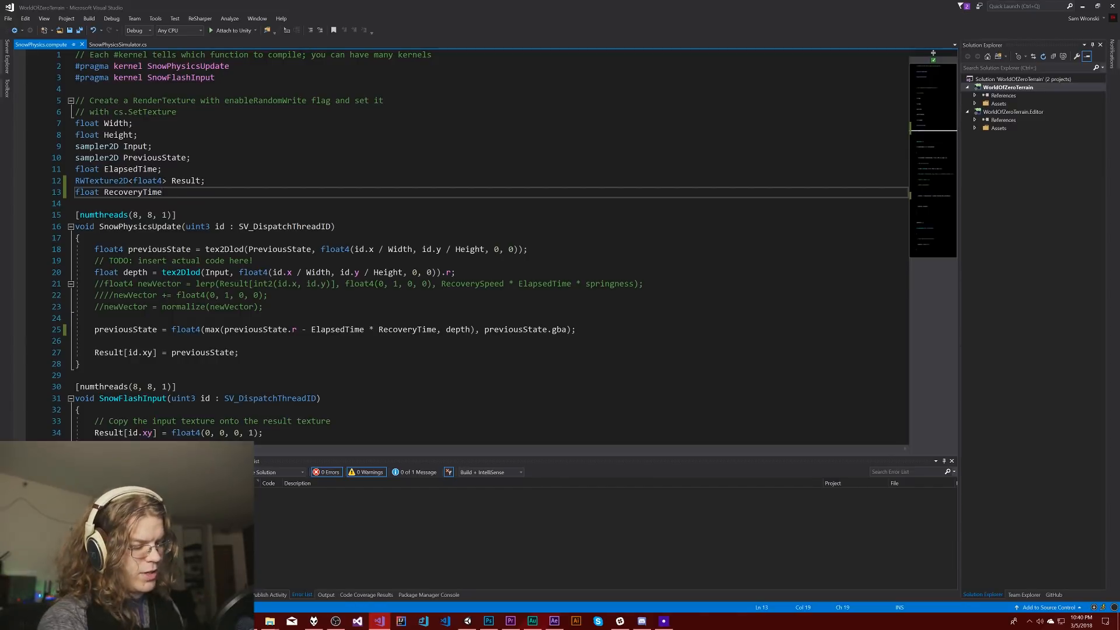
- Add the missing semicolon after 'float RecoveryTime' and return to Unity
type(";")
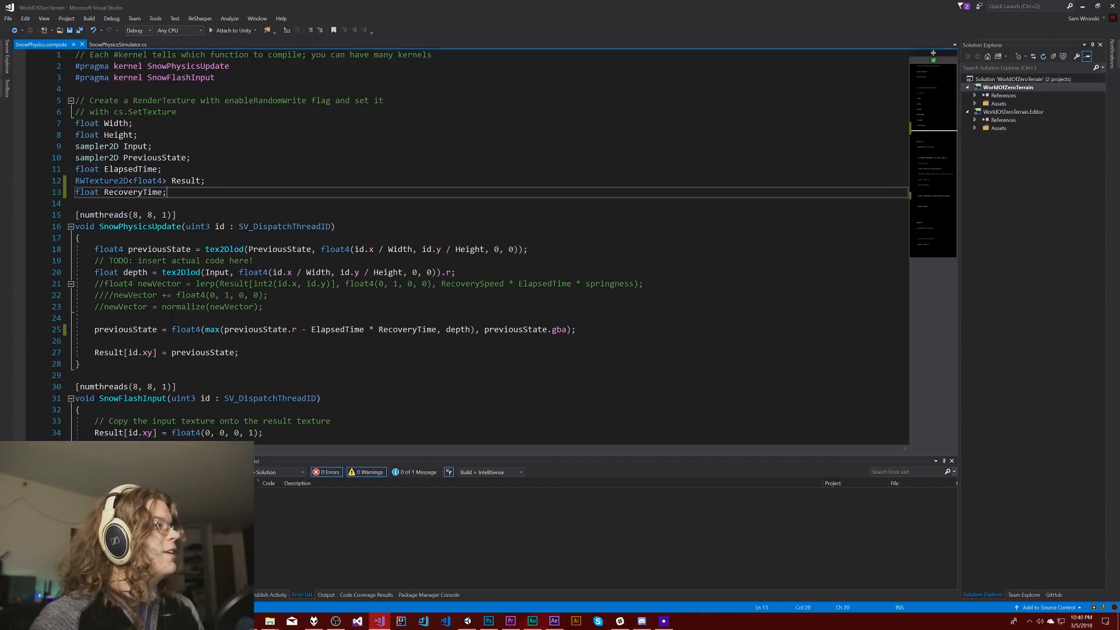
left_click(120, 45)
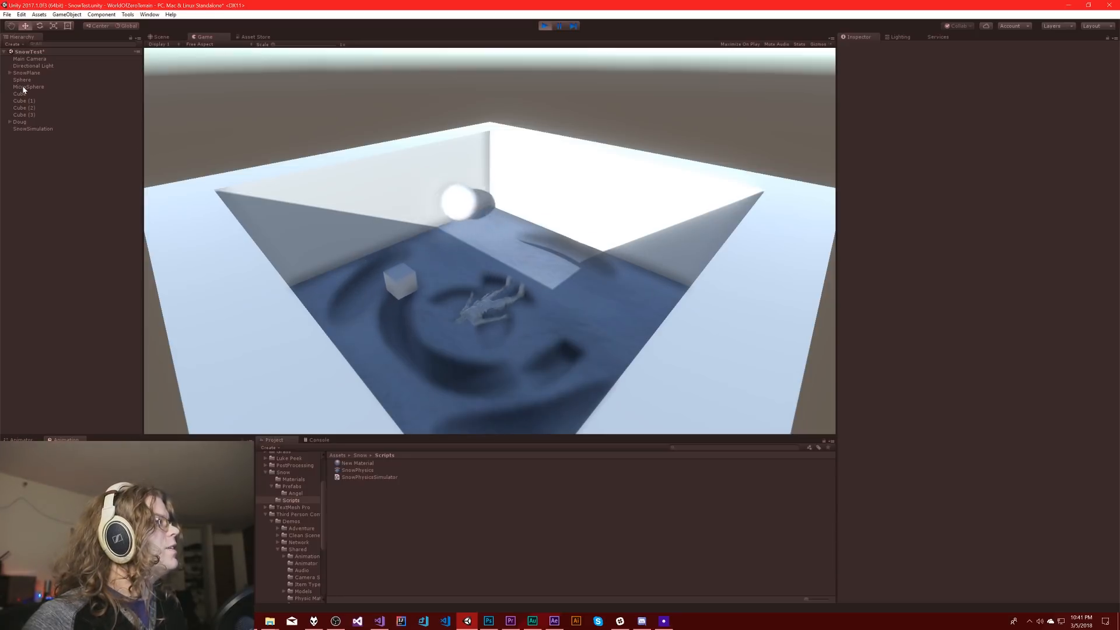
- Select SnowSimulation, stop play mode, and set Recovery Time to 0.01
left_click(25, 72)
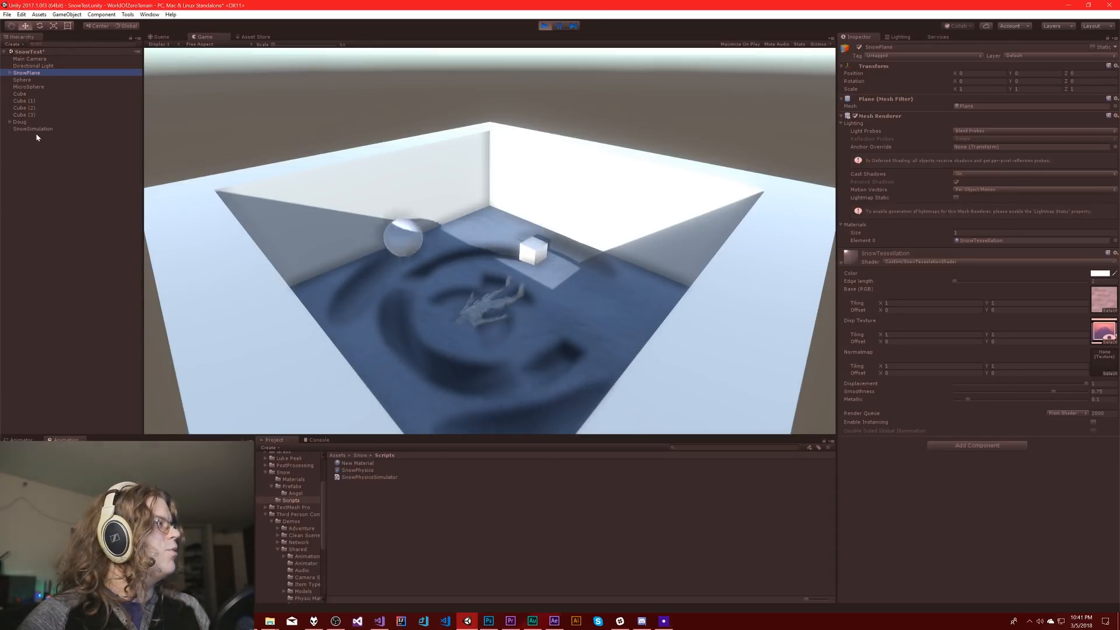
left_click(33, 128)
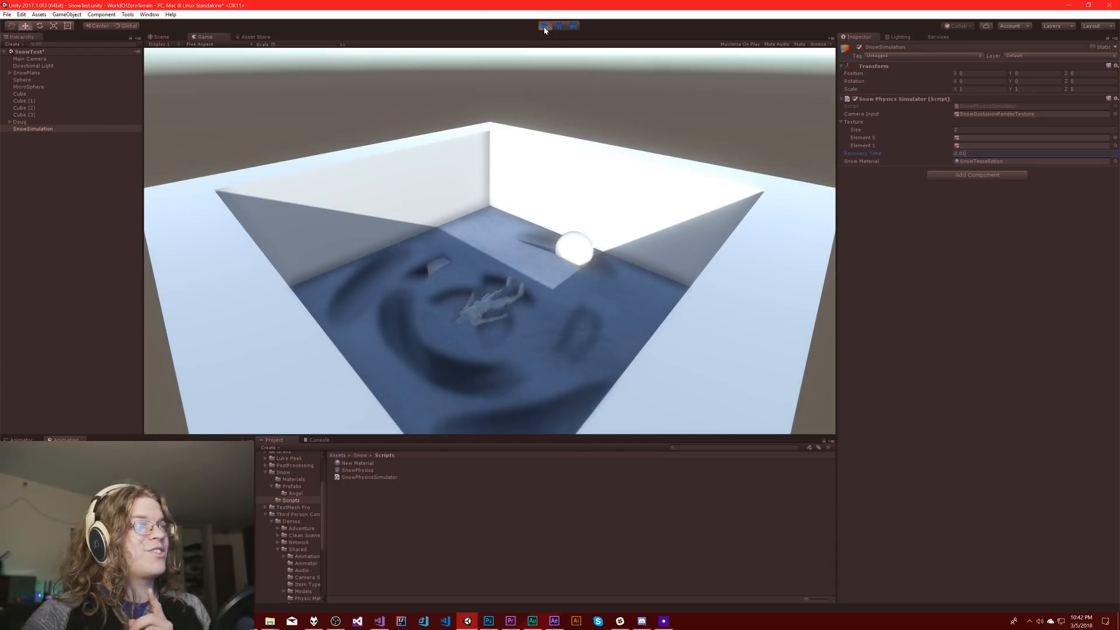
left_click(544, 26)
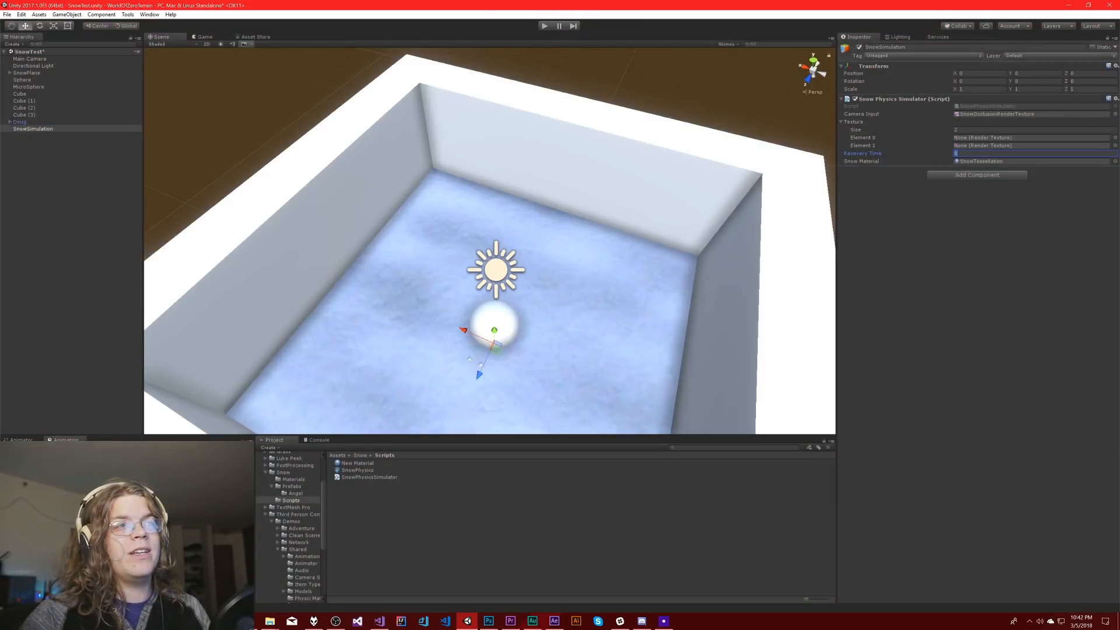
type("0.01")
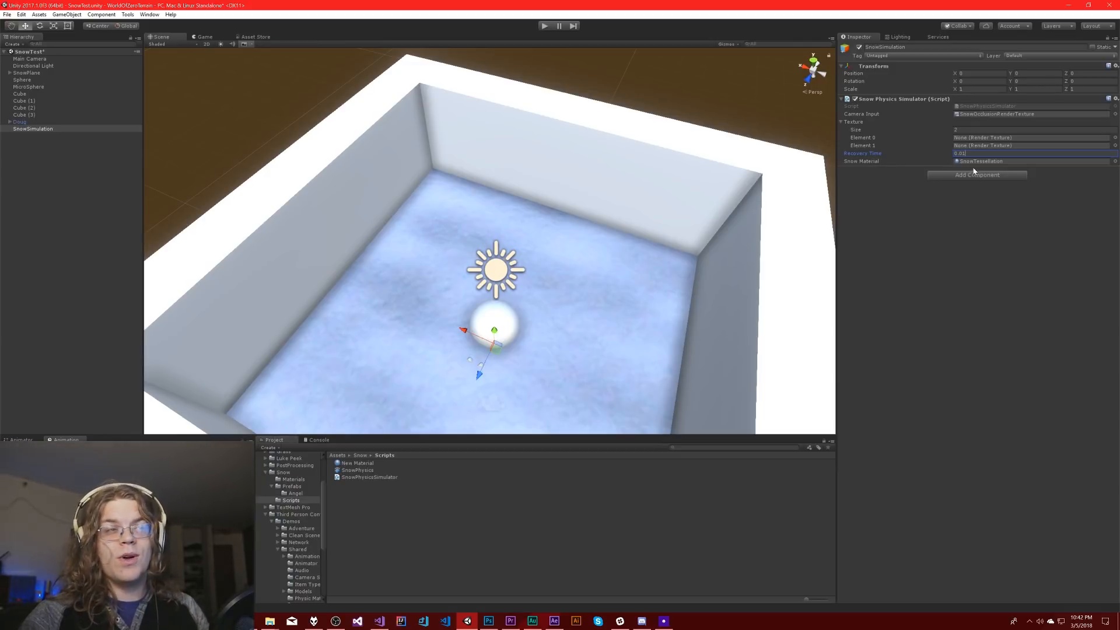
mouse_move(684, 143)
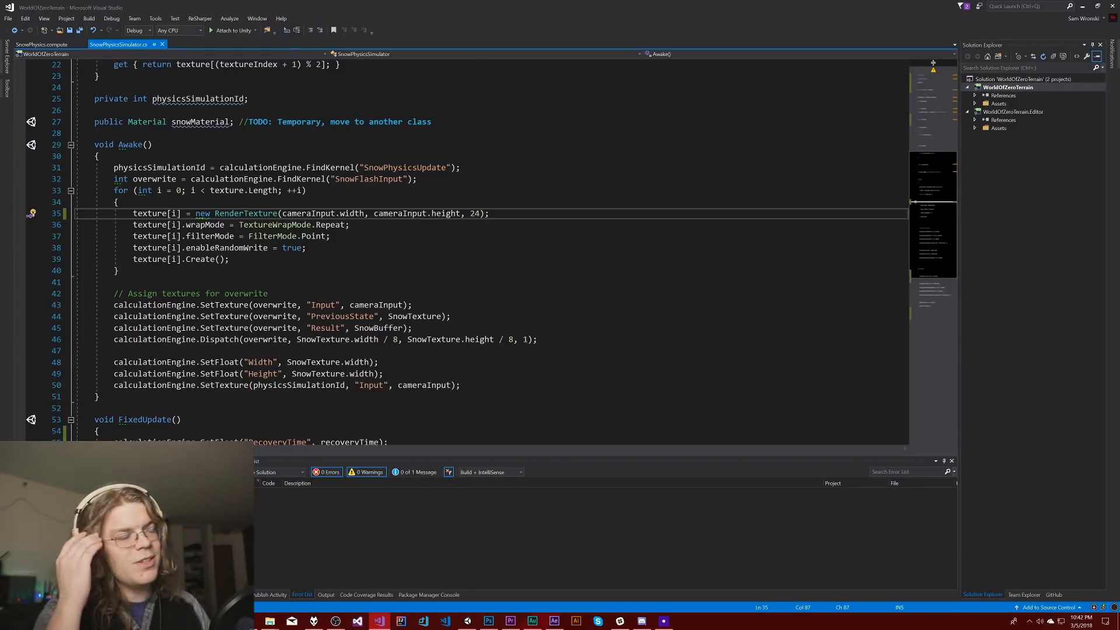
- In Awake, set each texture's format to RenderTextureFormat.Depth
type("texture[i].format")
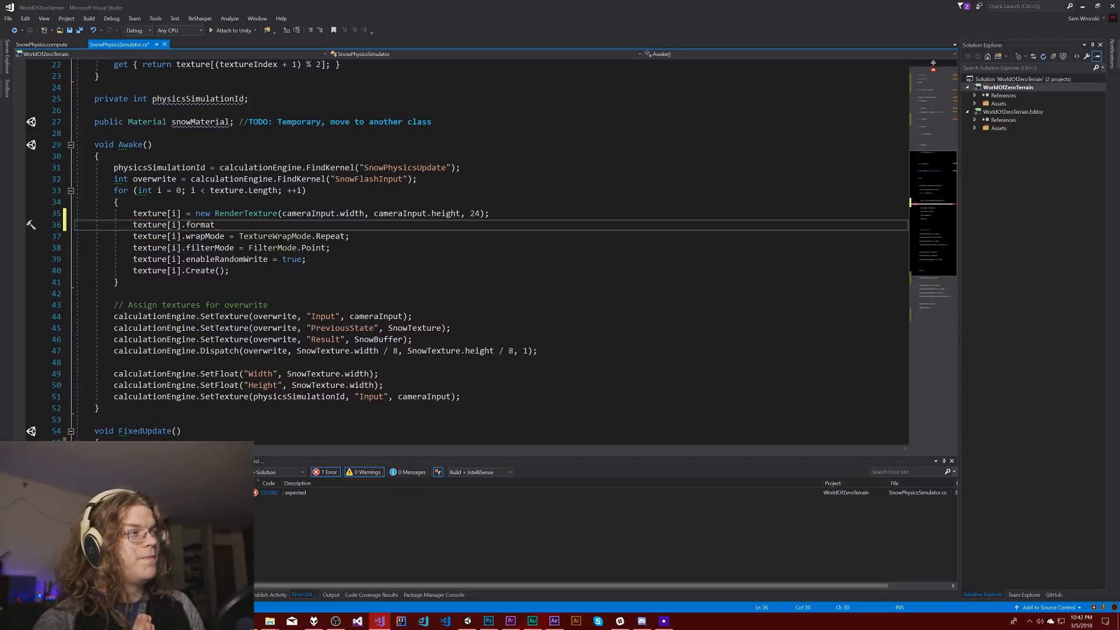
type("=")
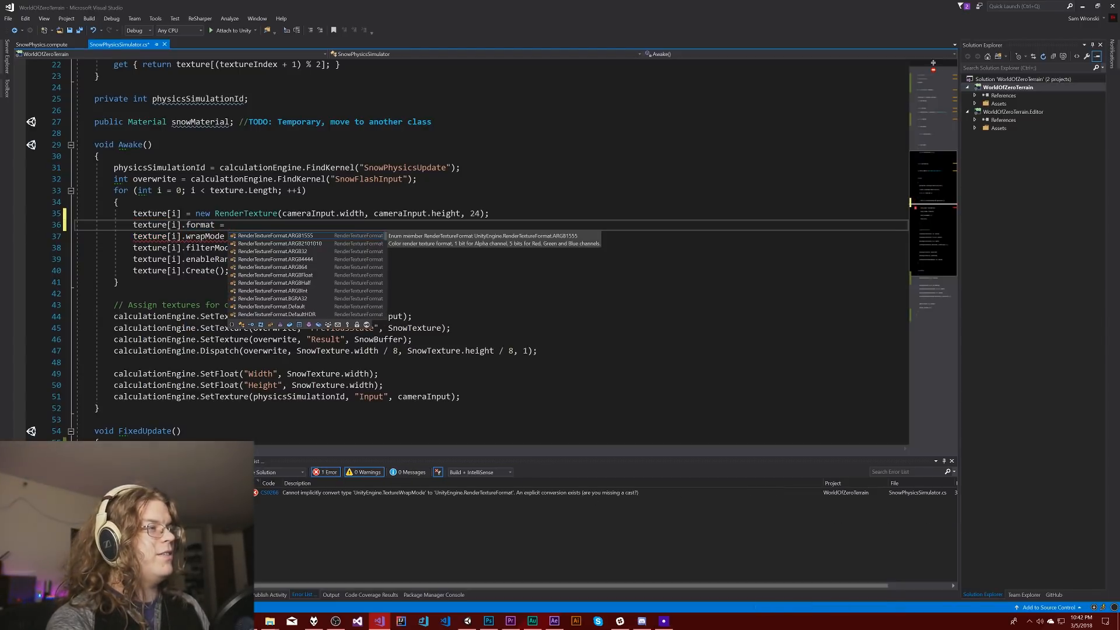
type("Render")
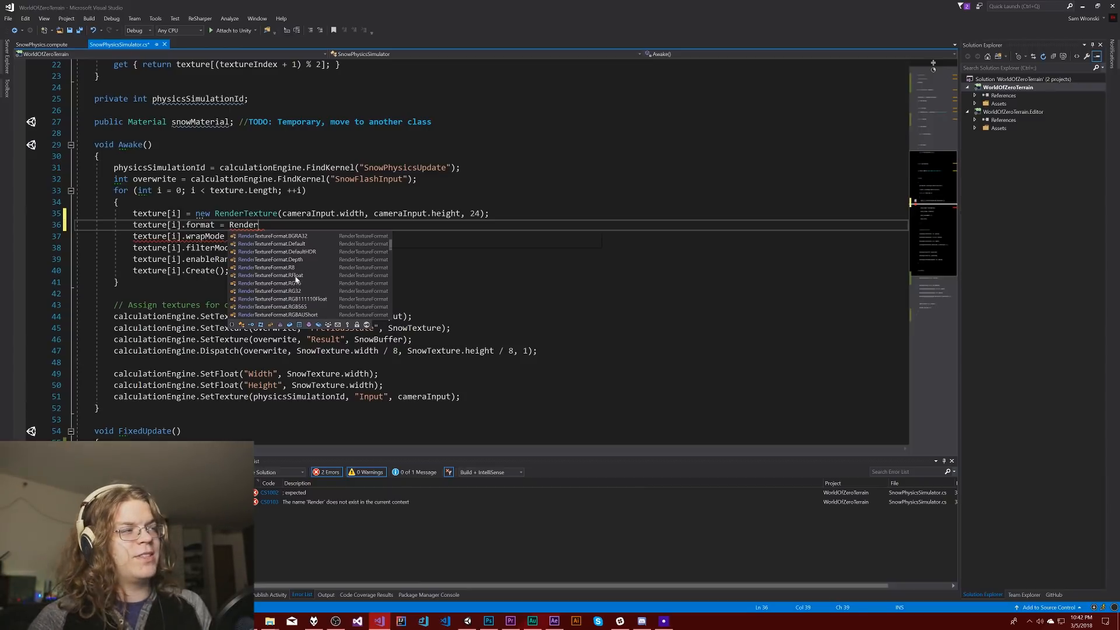
mouse_move(311, 252)
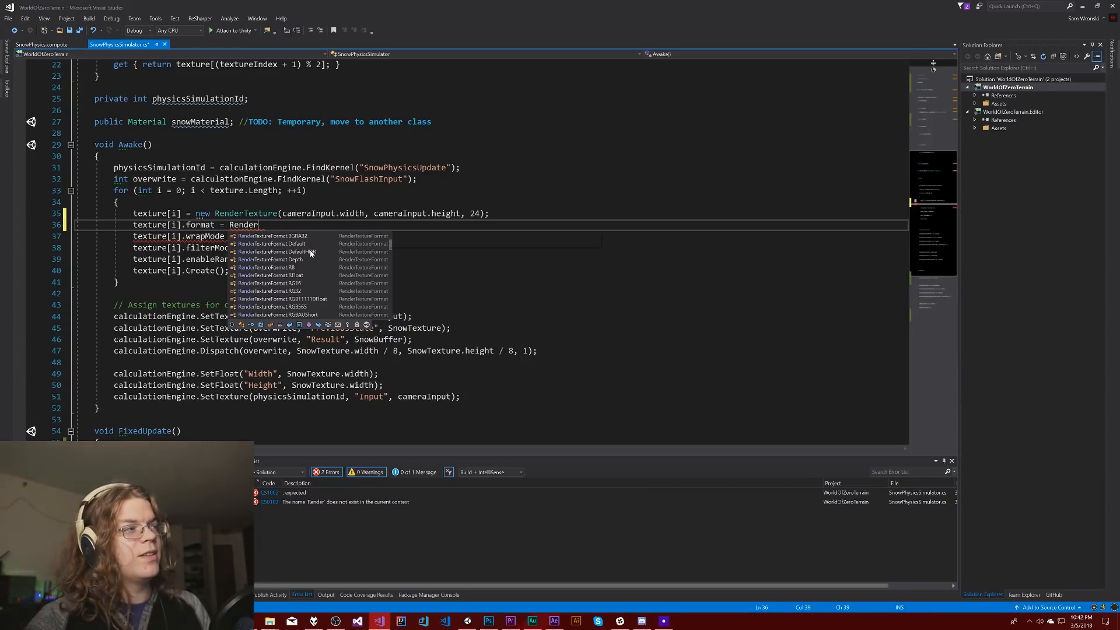
mouse_move(282, 259)
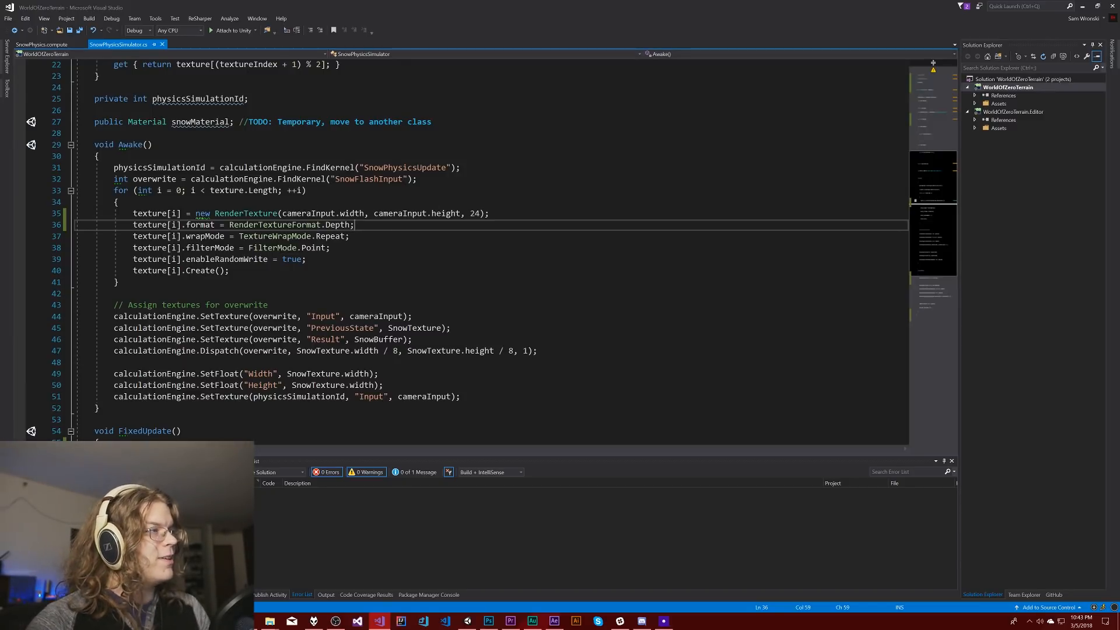
mouse_move(200, 225)
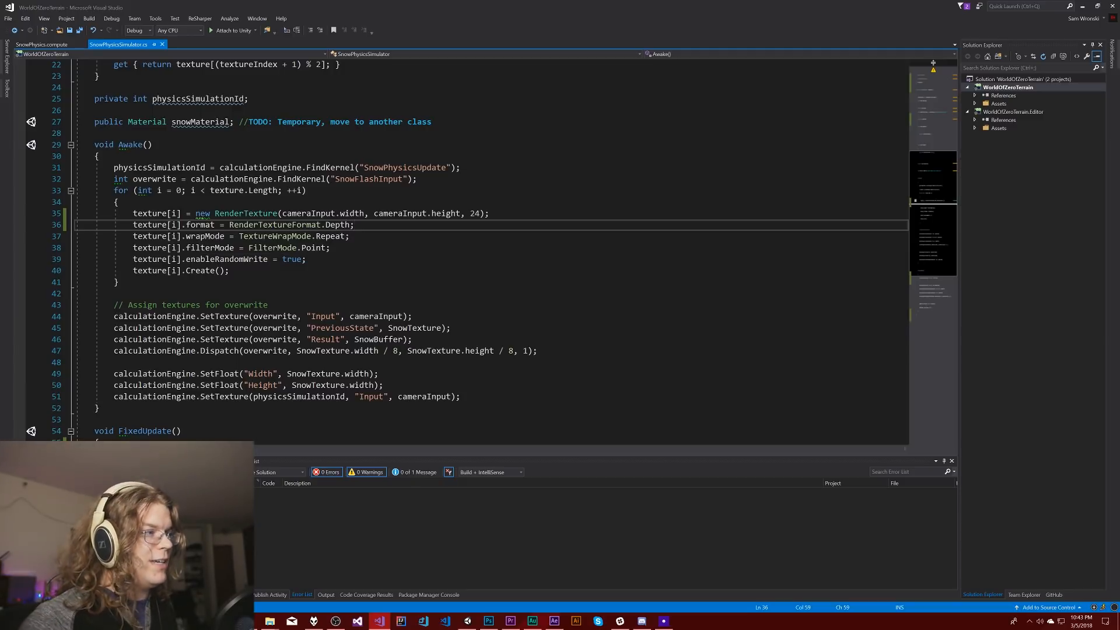
mouse_move(275, 237)
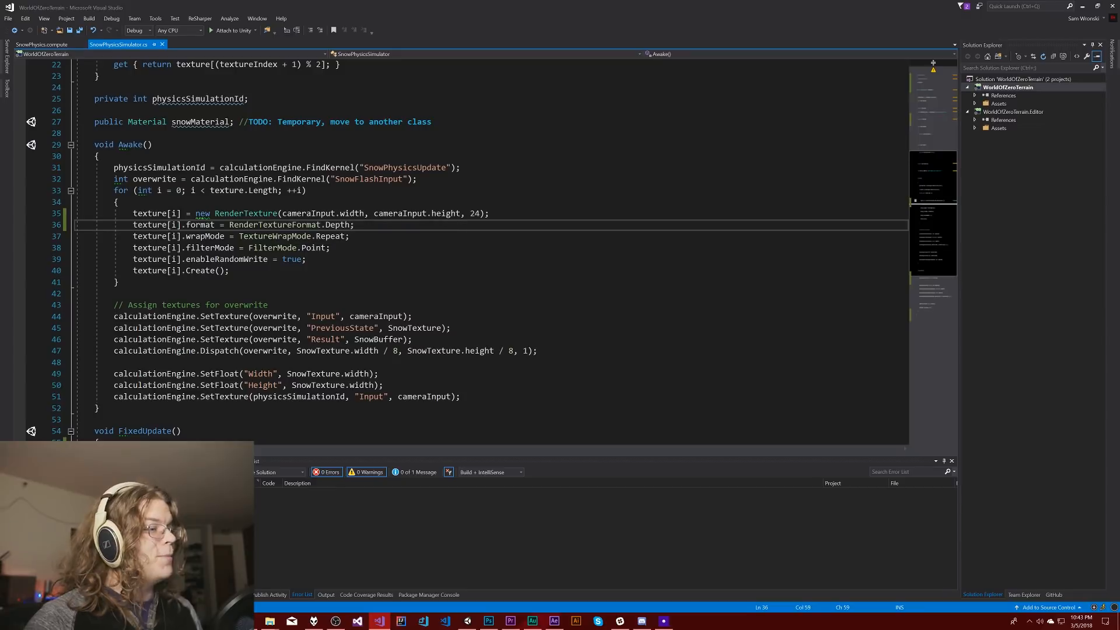
- Run and stop the scene in Unity, showing the Depth-format render texture as black
left_click(464, 619)
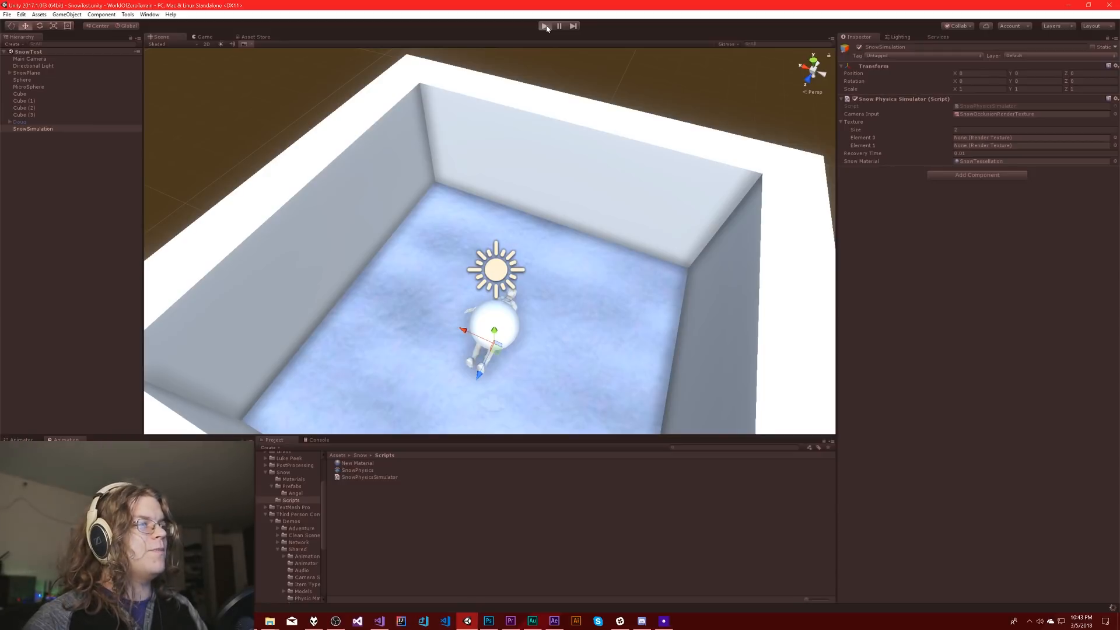
left_click(545, 26)
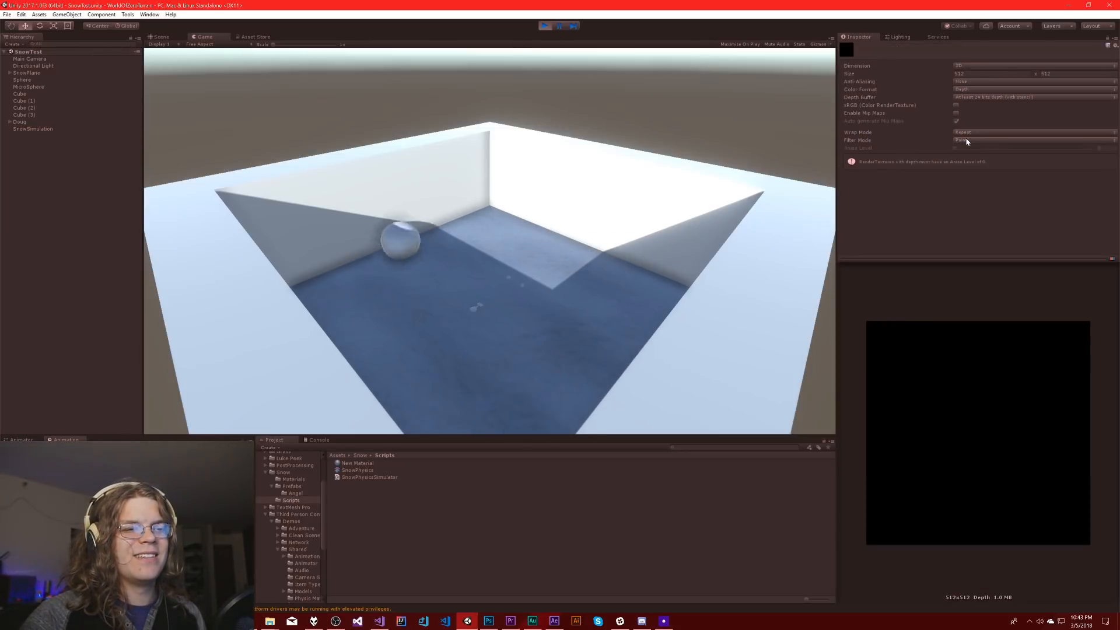
left_click(546, 26)
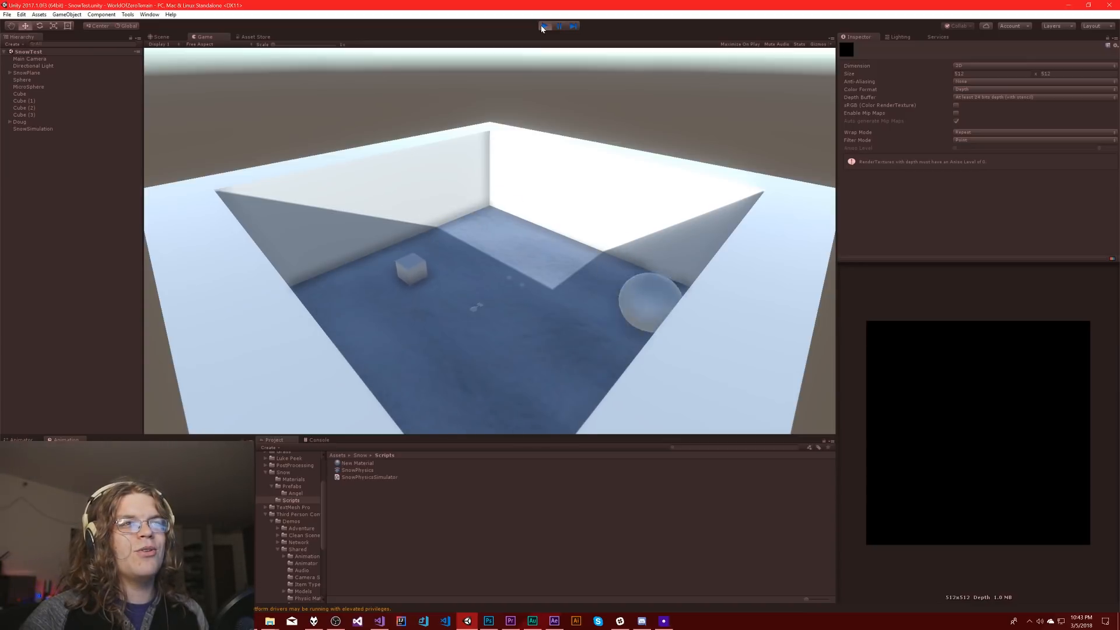
left_click(544, 27)
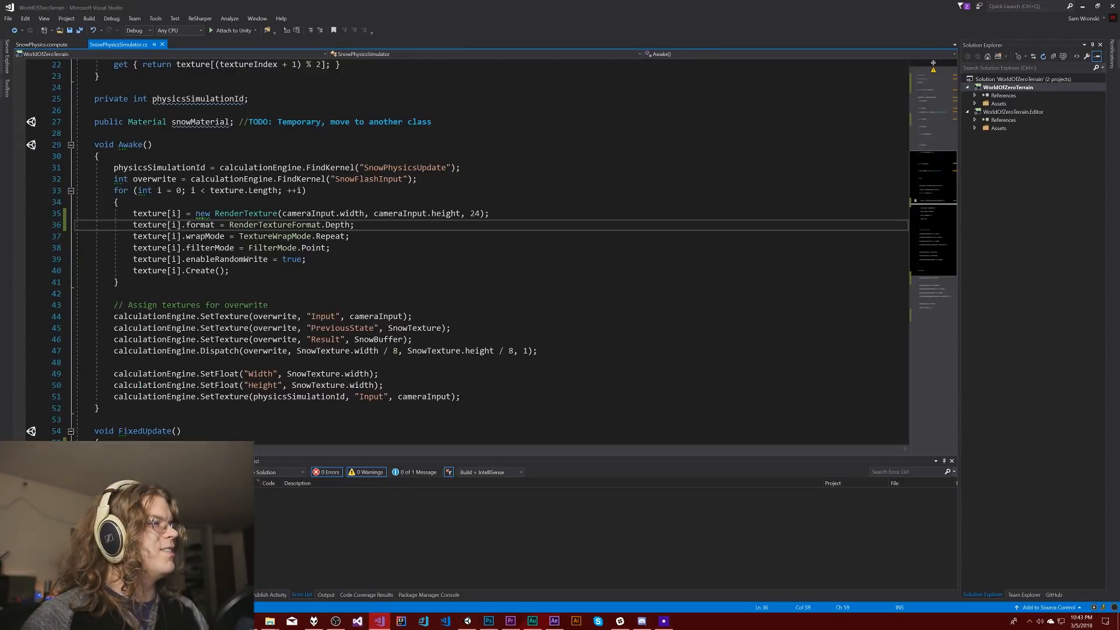
- Change the render texture format from Depth to RFloat and save all files
type("RFloat")
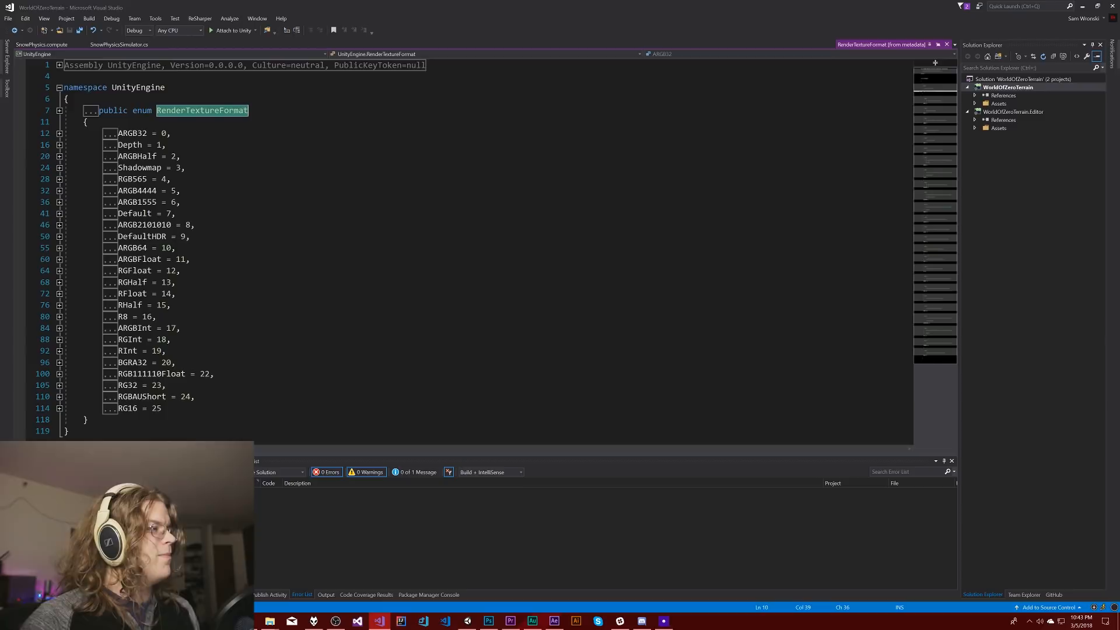
mouse_move(130, 350)
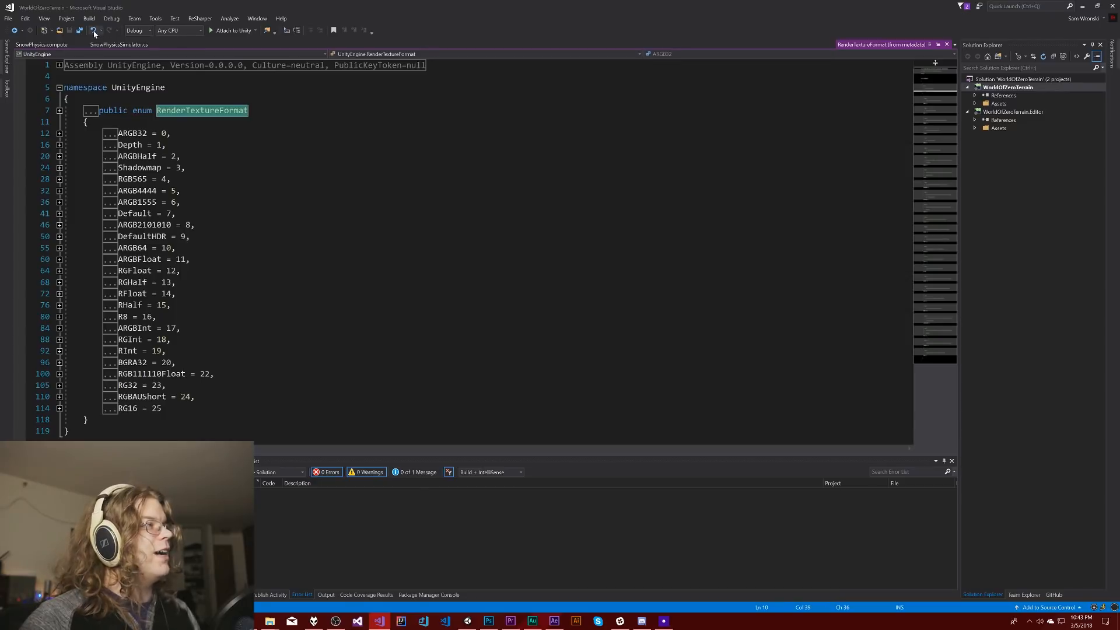
left_click(123, 44)
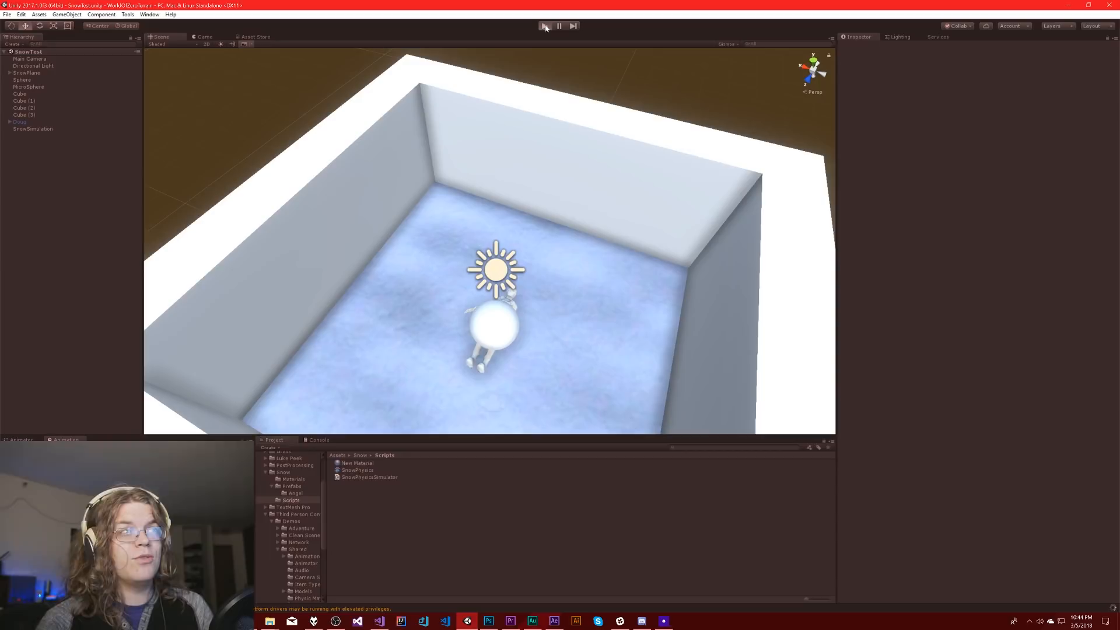
- Play the scene with RFloat textures, then select the angel figure in Scene view
left_click(543, 25)
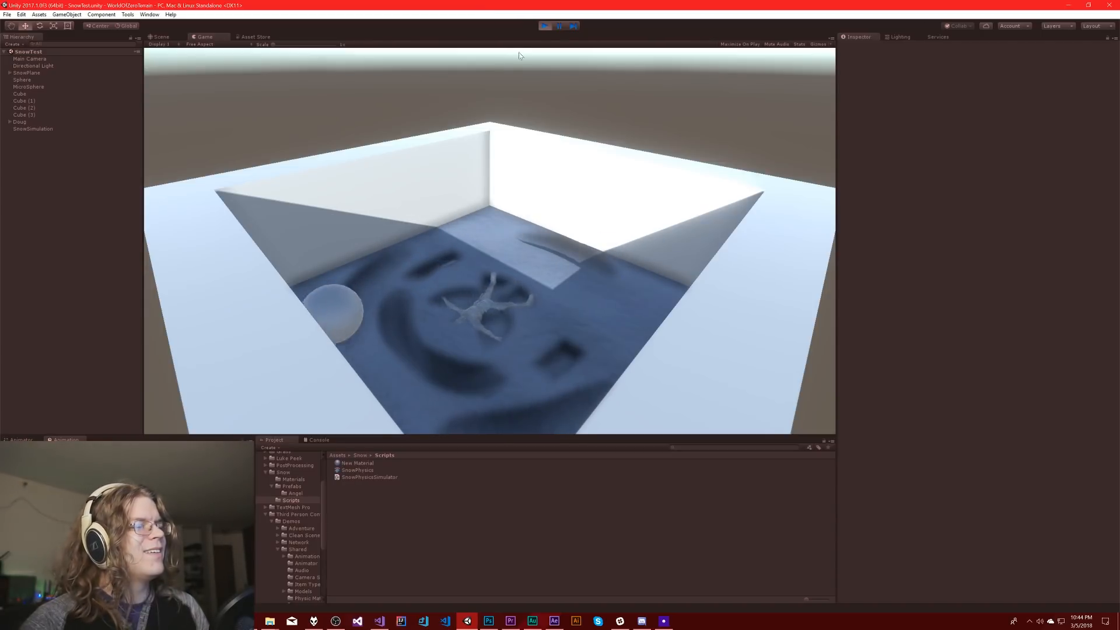
left_click(162, 36)
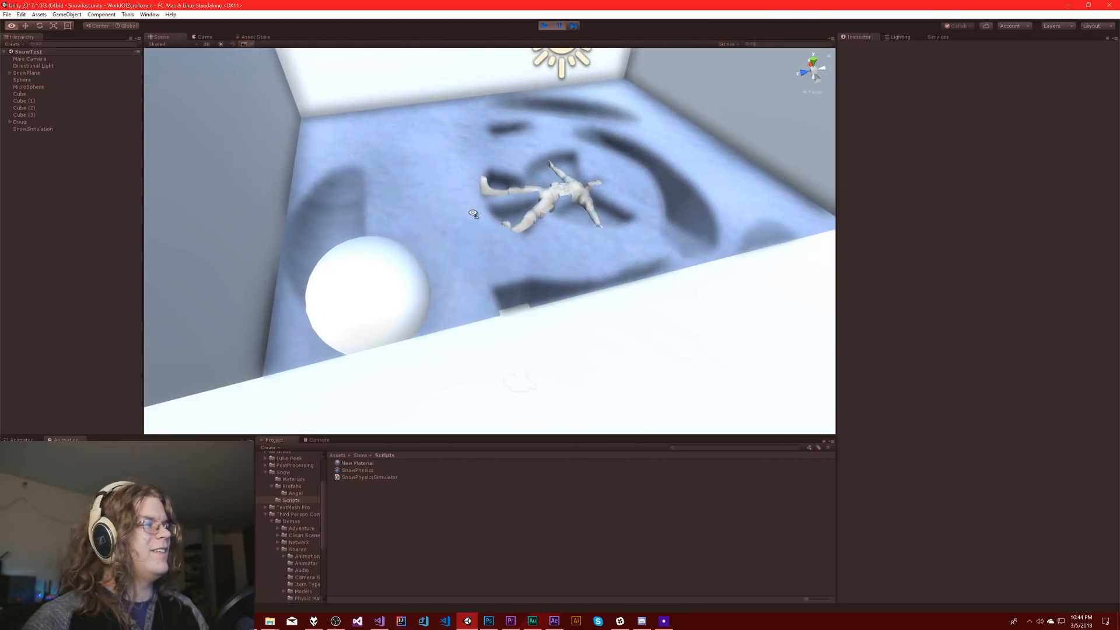
left_click(29, 73)
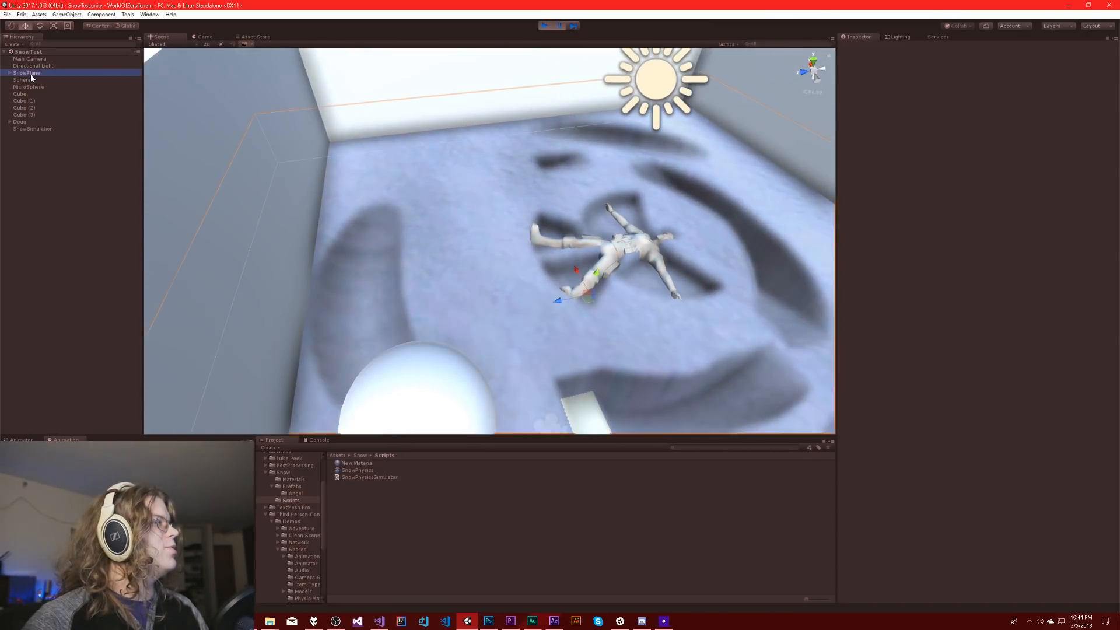
- While playing, inspect SnowPlane, Cube, Sphere and SnowSimulation, then edit Recovery Time
left_click(26, 72)
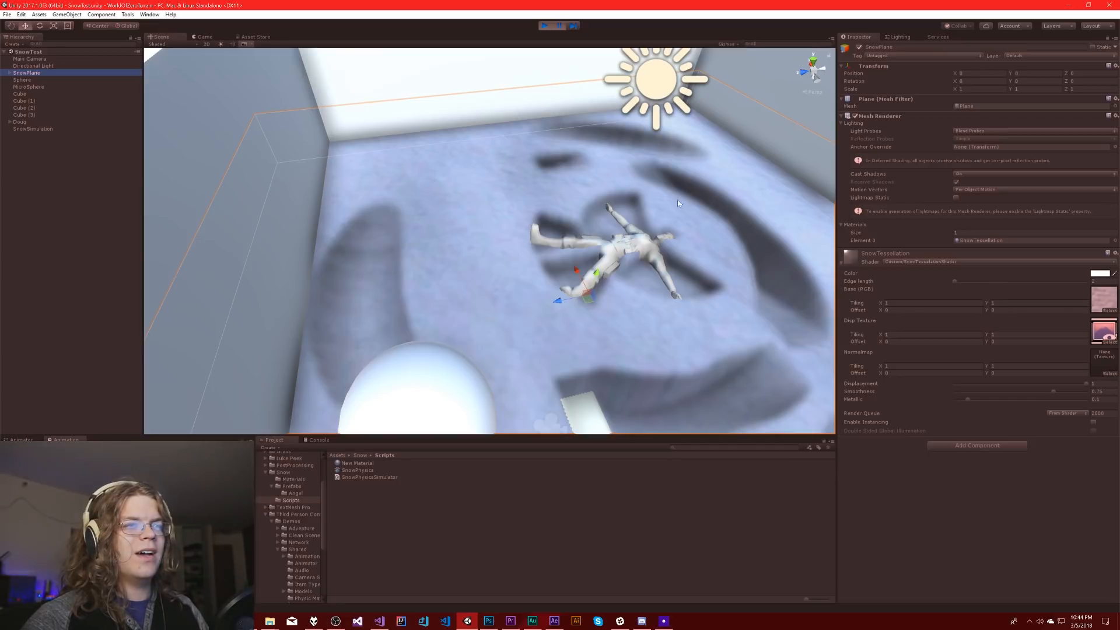
left_click(17, 94)
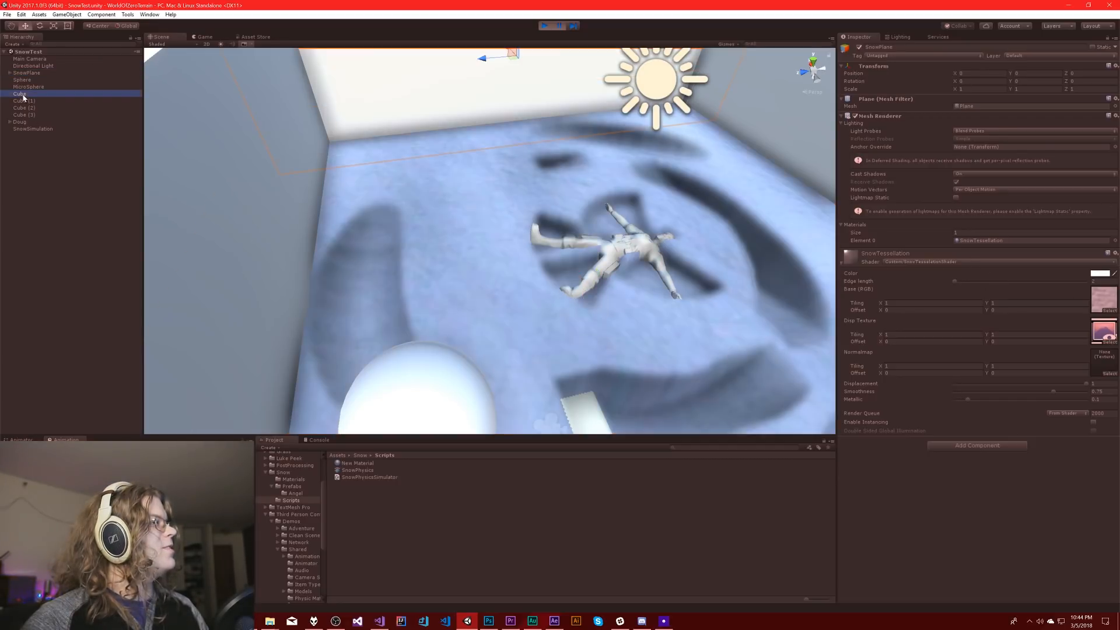
left_click(18, 80)
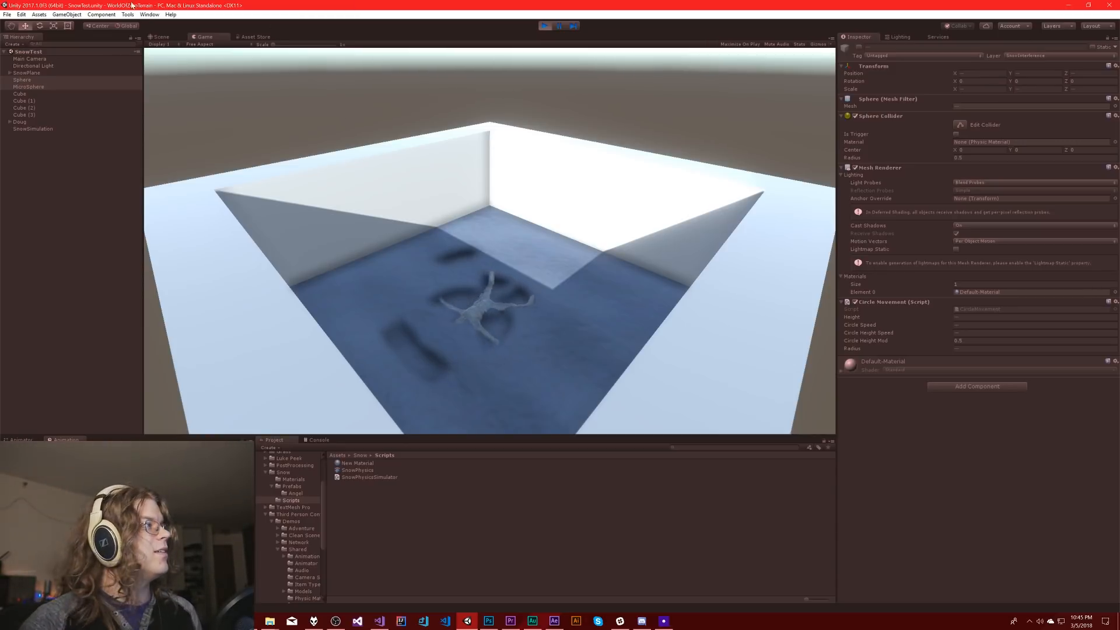
left_click(32, 128)
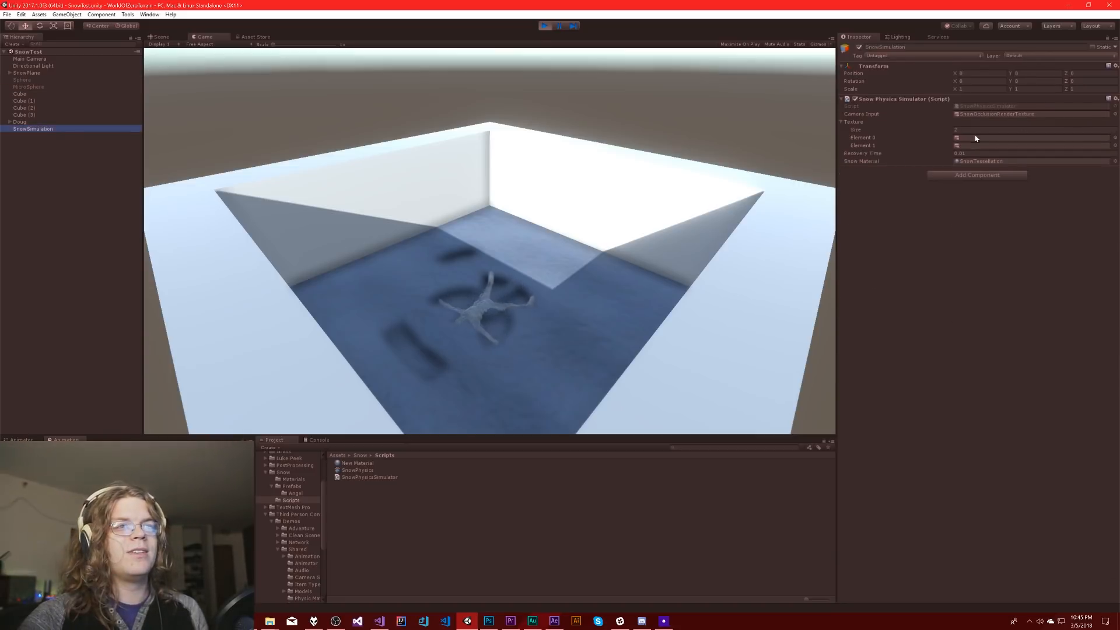
left_click(1023, 153)
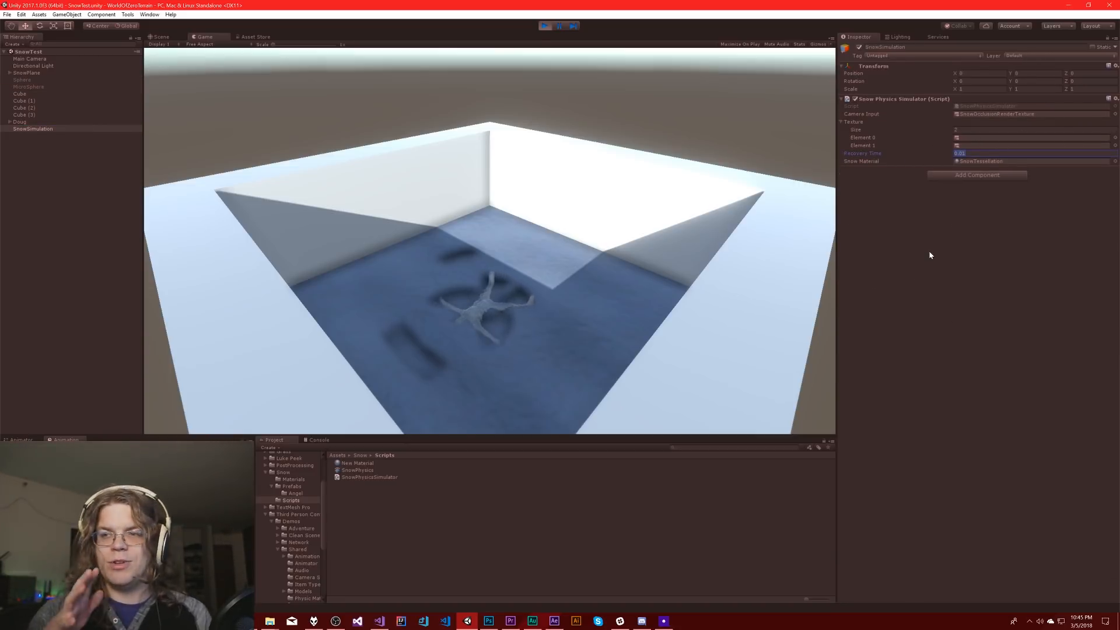